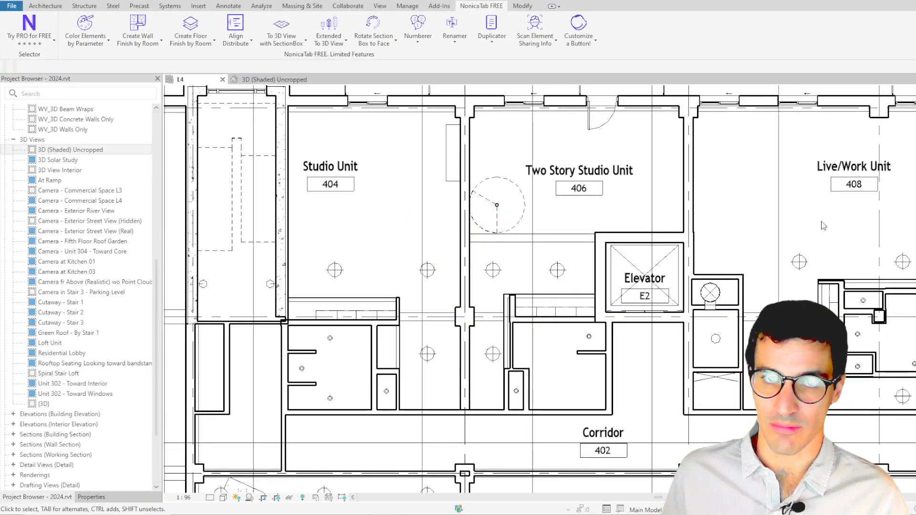
# Select the spiral stair in the L4 plan and launch NonicaTab's Extended To 3D View
pyautogui.click(818, 234)
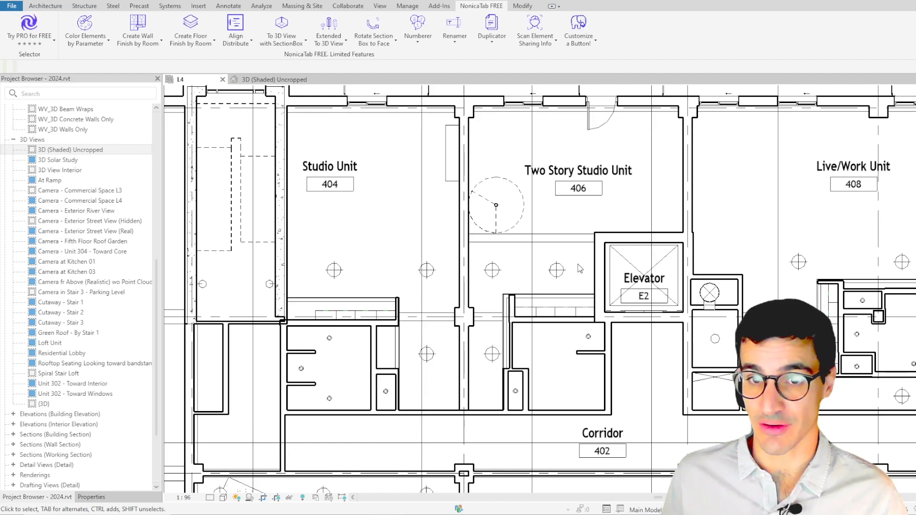
pyautogui.click(643, 278)
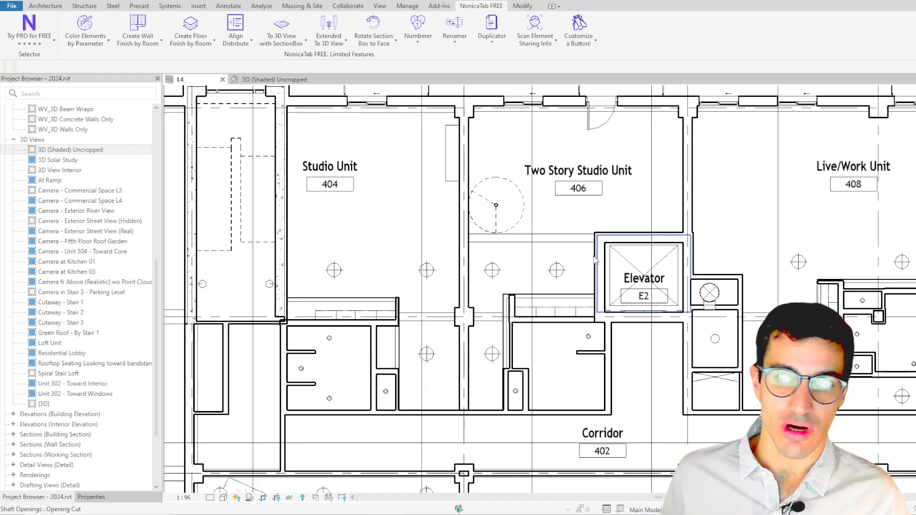
pyautogui.click(495, 206)
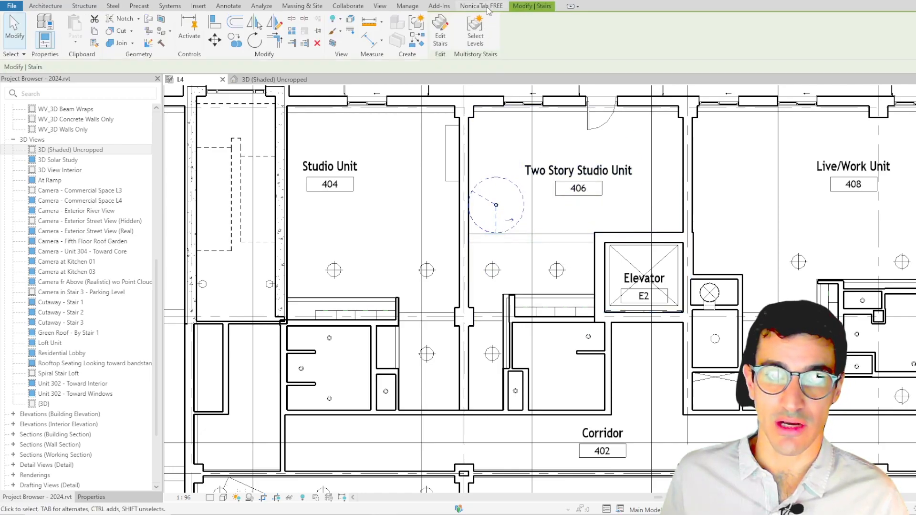
pyautogui.click(481, 5)
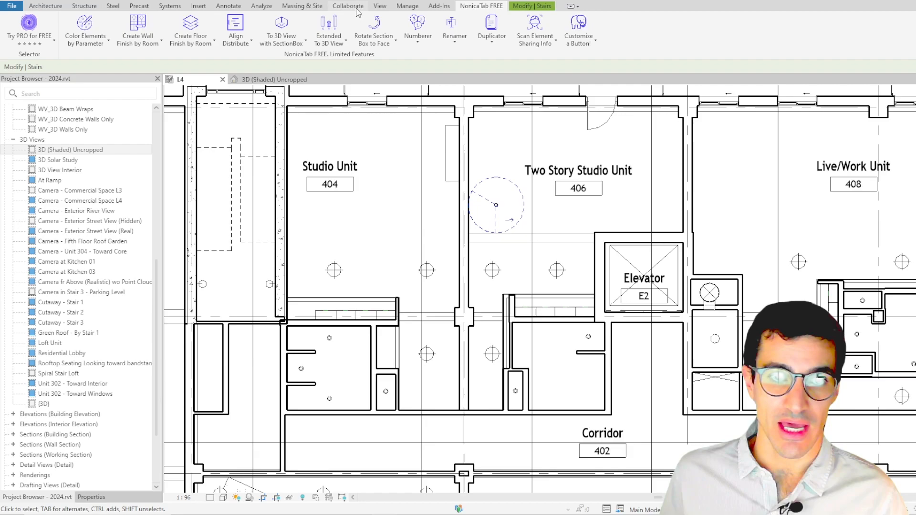
pyautogui.click(328, 26)
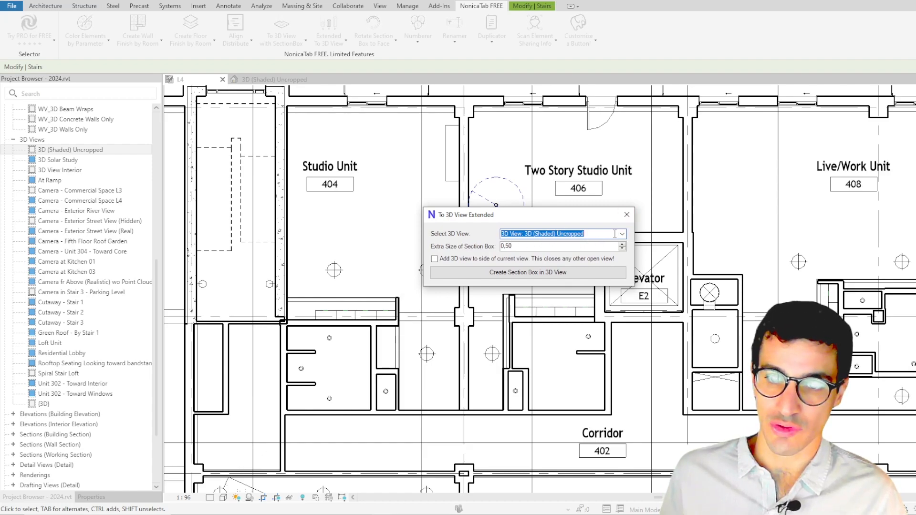
# Target 3D View Interior with a 2.00 extra size and add the 3D view beside the current view
pyautogui.click(622, 233)
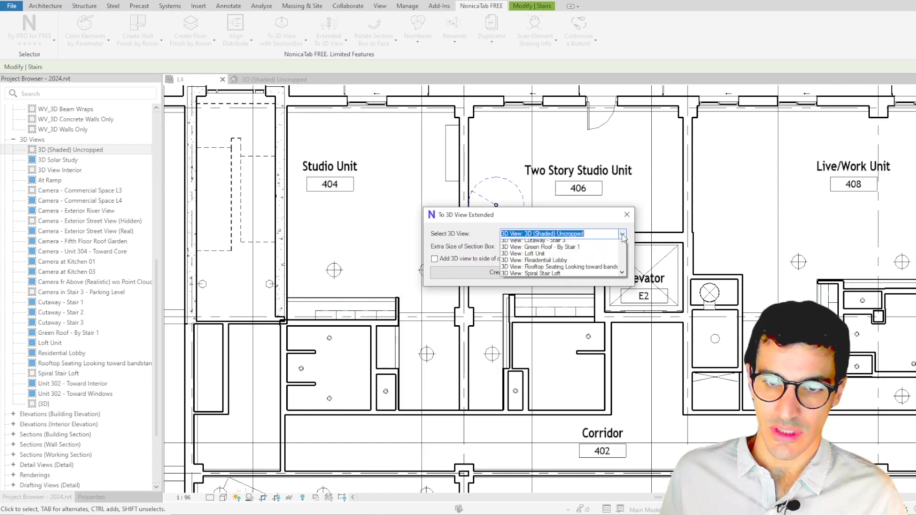
pyautogui.click(623, 233)
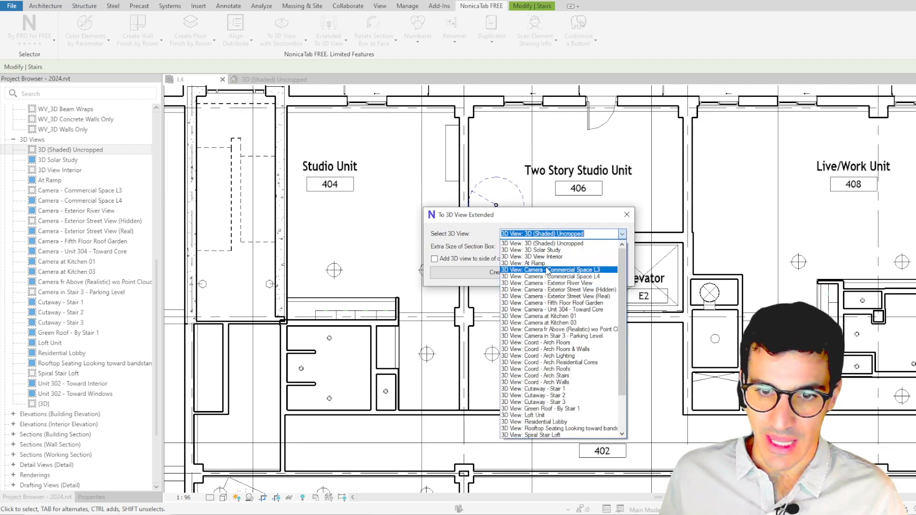
pyautogui.click(533, 257)
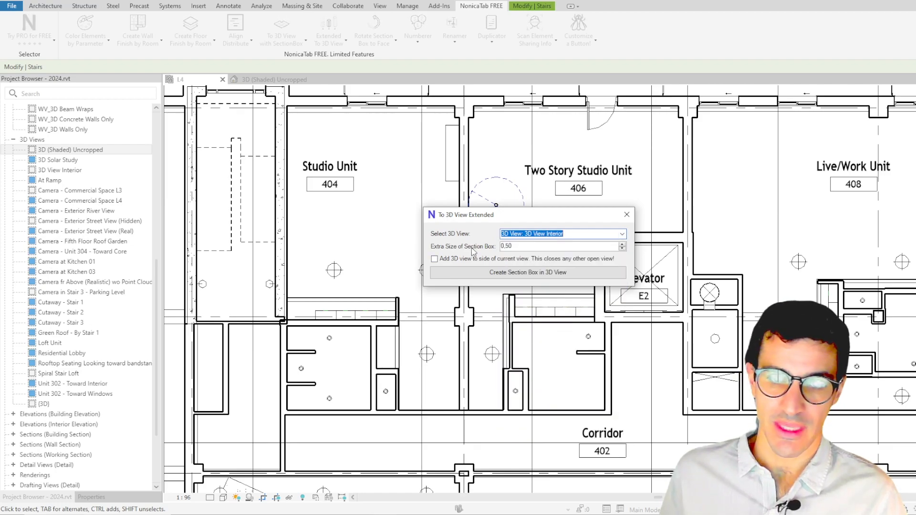
pyautogui.moveTo(473, 225)
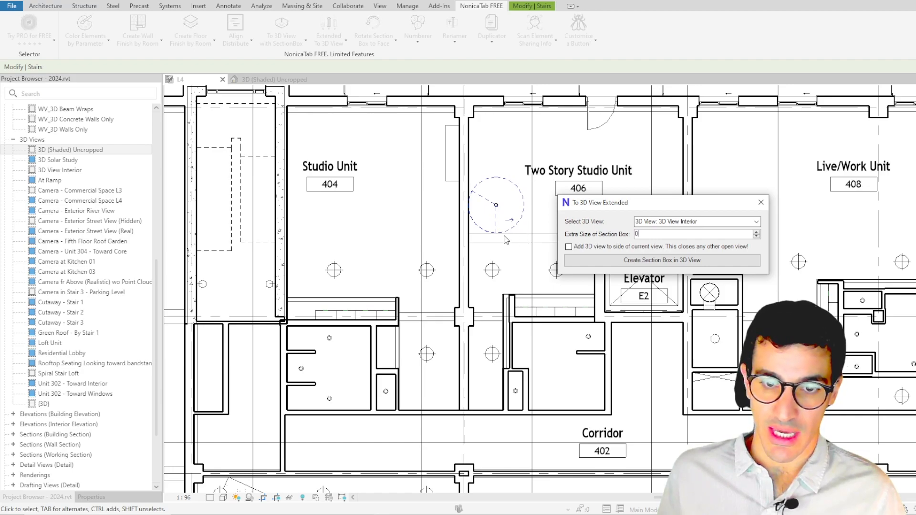
pyautogui.moveTo(510, 184)
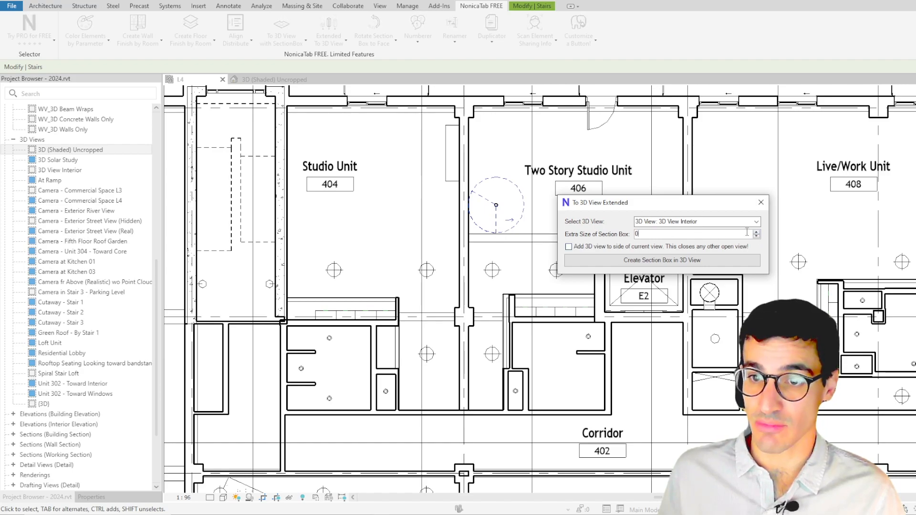
pyautogui.write('1.00')
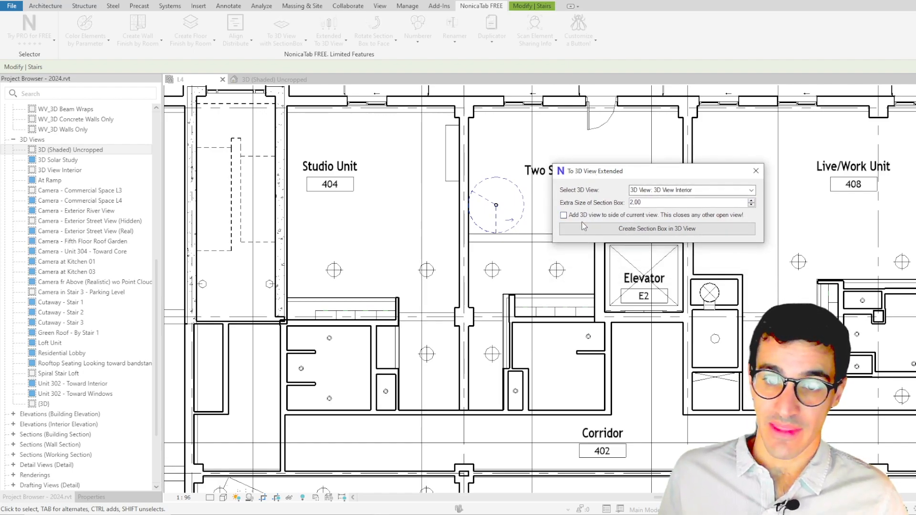
pyautogui.moveTo(608, 221)
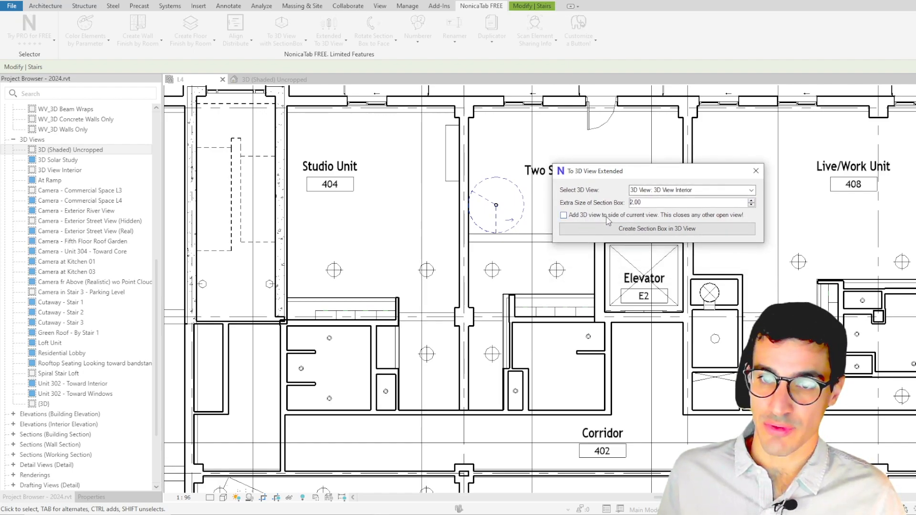
pyautogui.moveTo(627, 219)
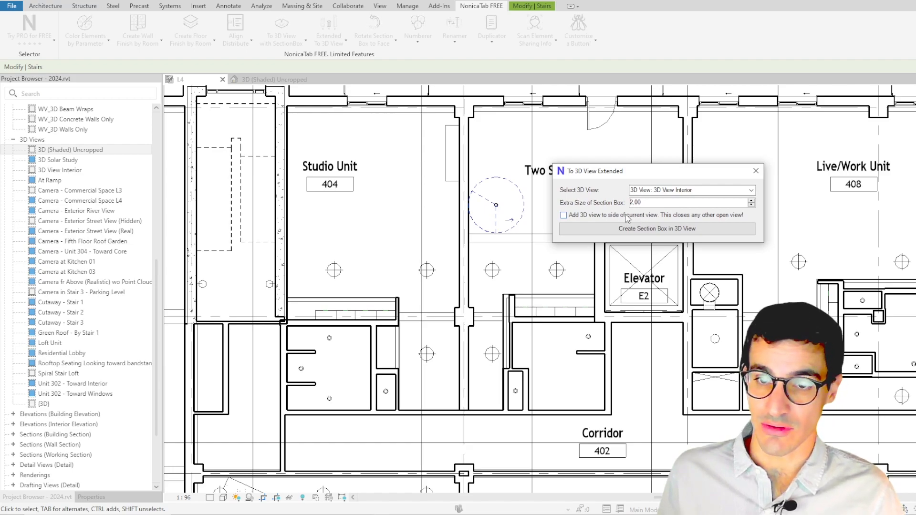
pyautogui.moveTo(621, 219)
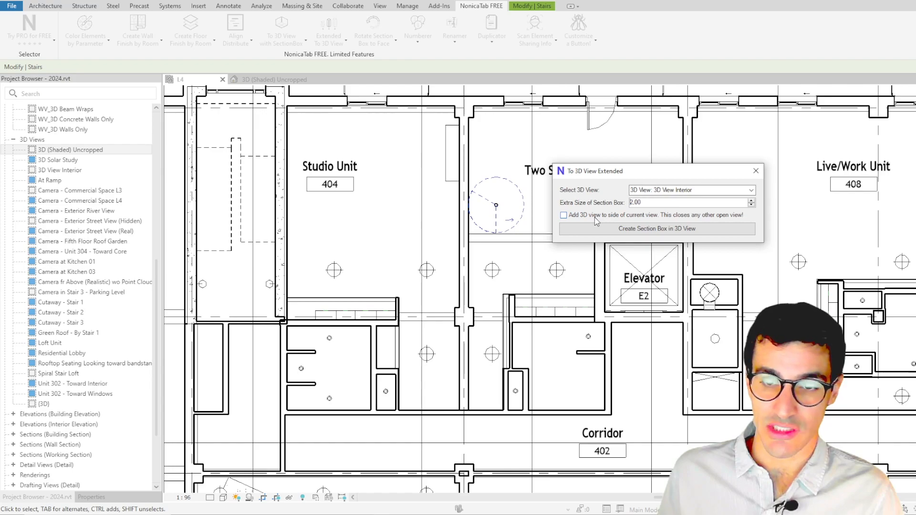
pyautogui.click(562, 215)
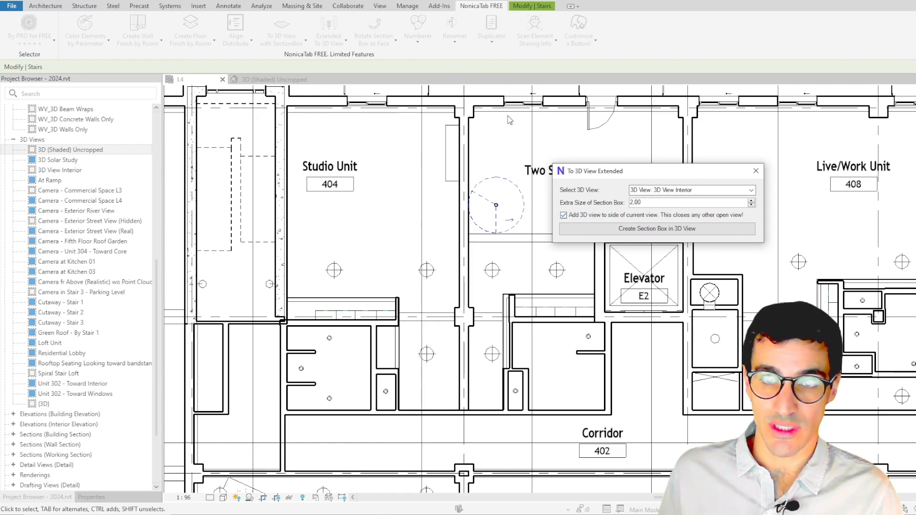
pyautogui.moveTo(514, 189)
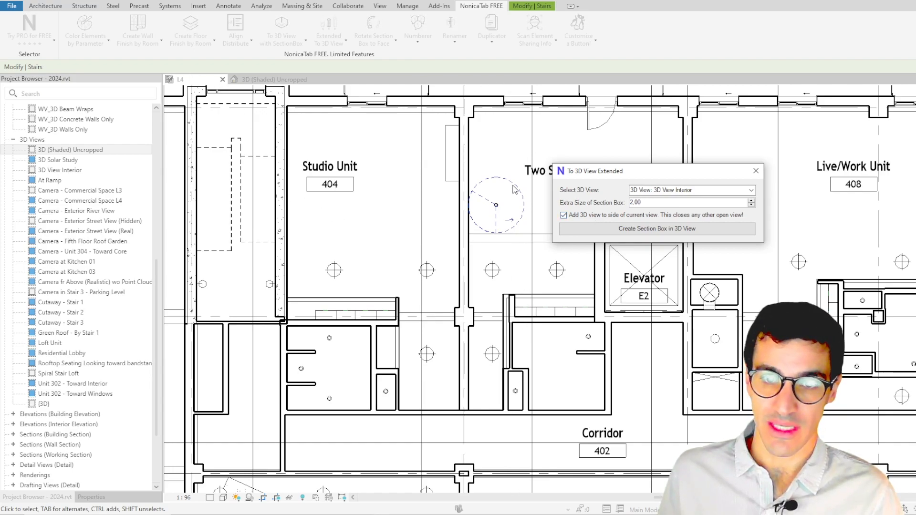
pyautogui.moveTo(678, 294)
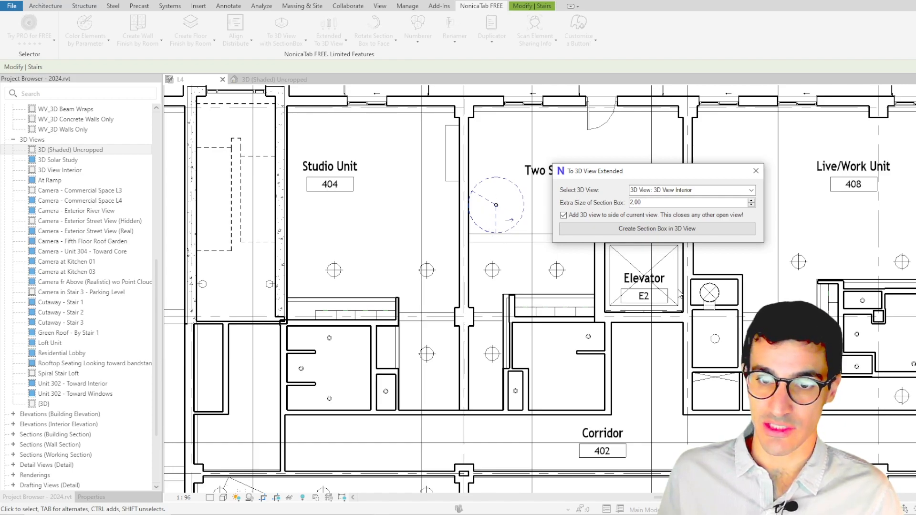
pyautogui.moveTo(604, 420)
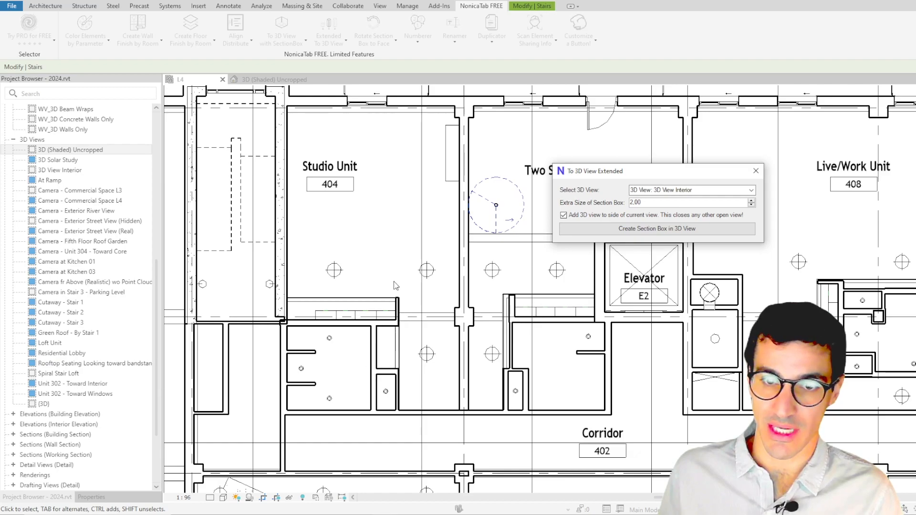
pyautogui.moveTo(602, 218)
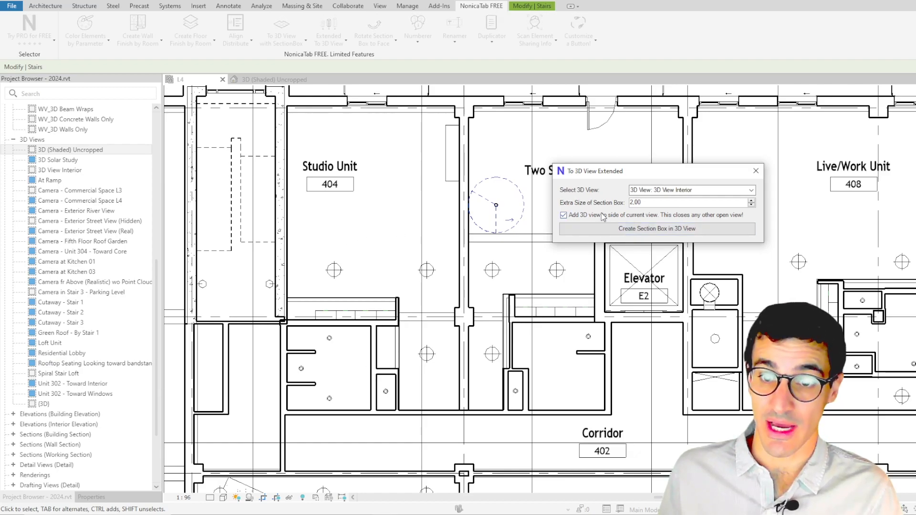
pyautogui.moveTo(341, 77)
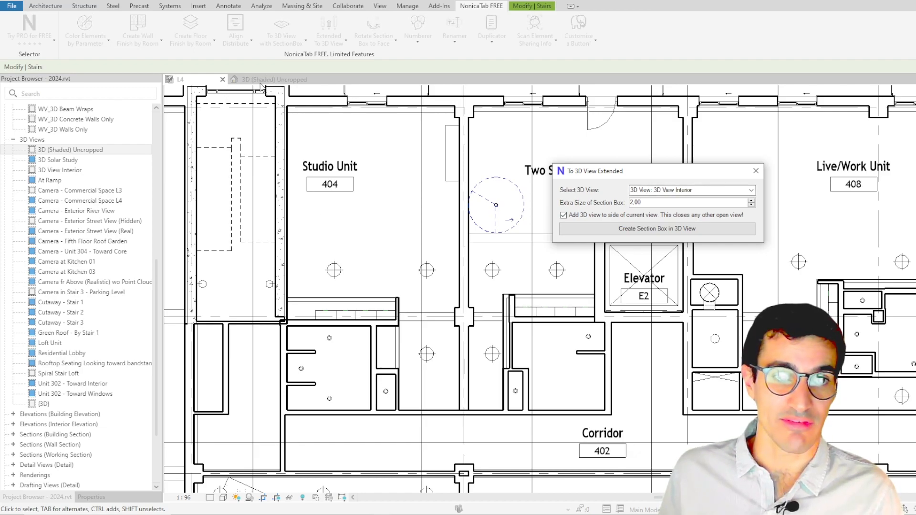
pyautogui.moveTo(323, 116)
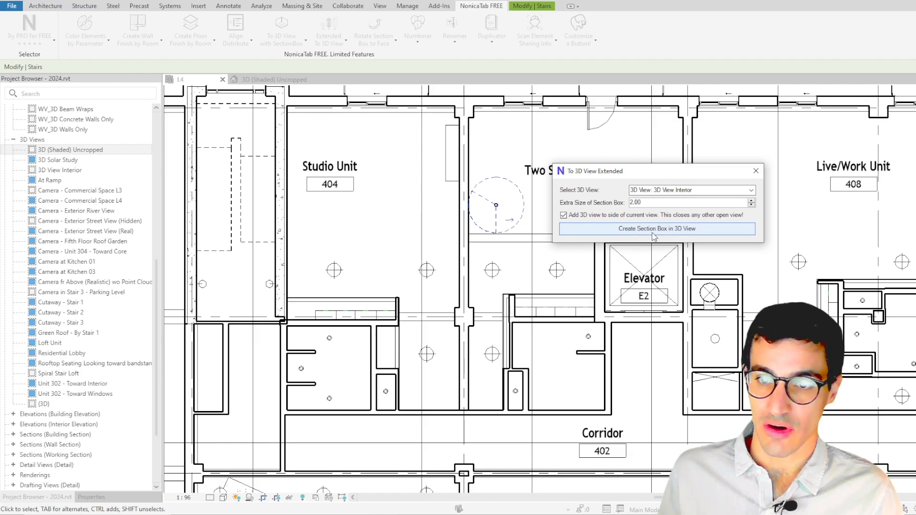
# Create the section box around the stair, then switch to the 3D (Shaded) Uncropped view
pyautogui.click(656, 229)
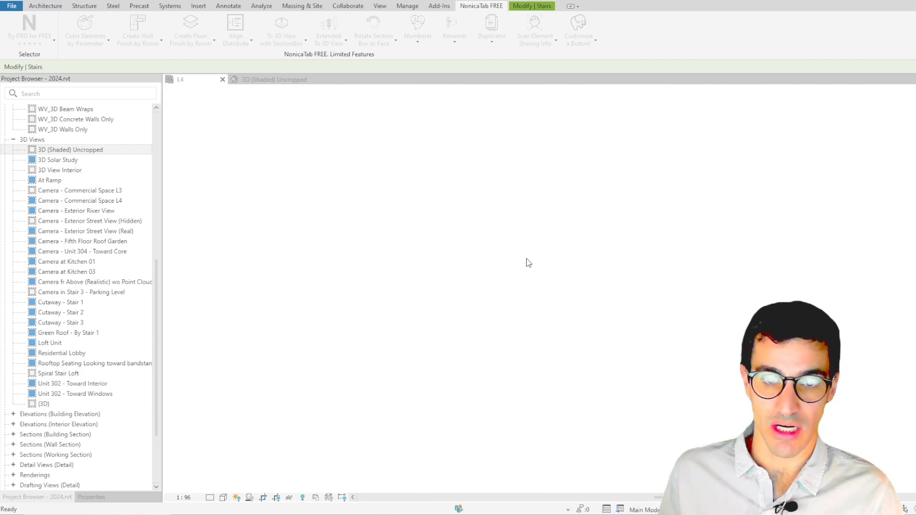
pyautogui.doubleClick(61, 169)
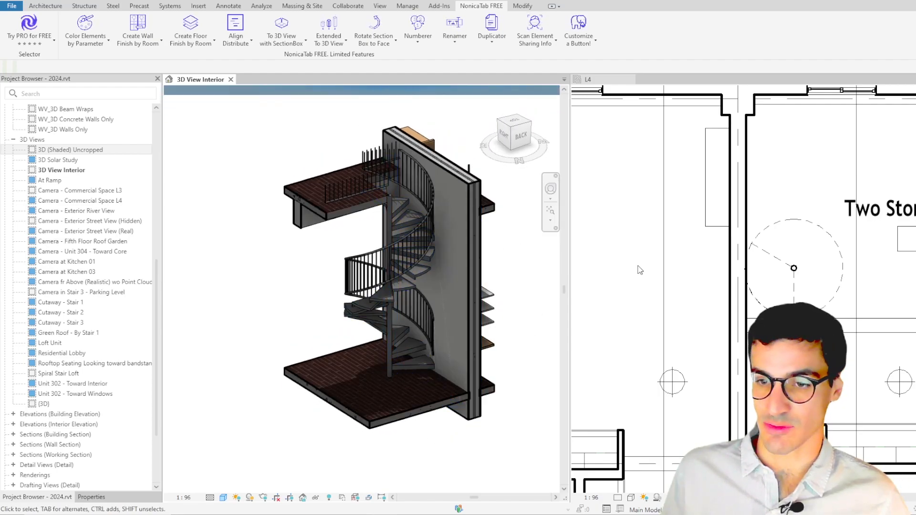
pyautogui.doubleClick(70, 149)
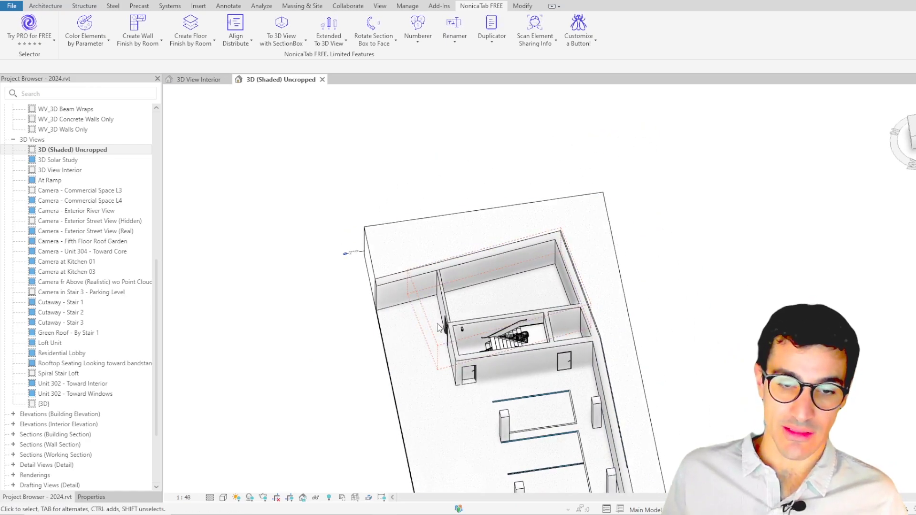
# Select the rotated scope box around the stair rooms and pick it in Extended To 3D View
pyautogui.click(427, 316)
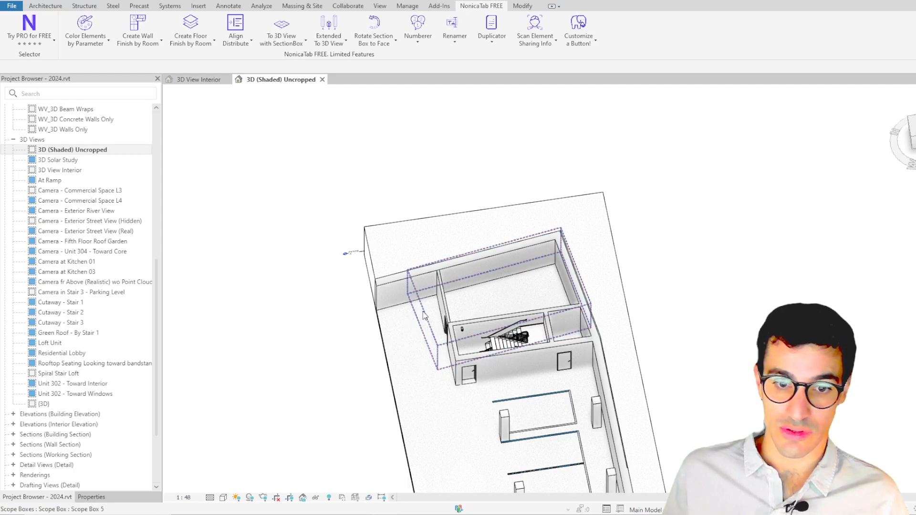
pyautogui.moveTo(424, 315)
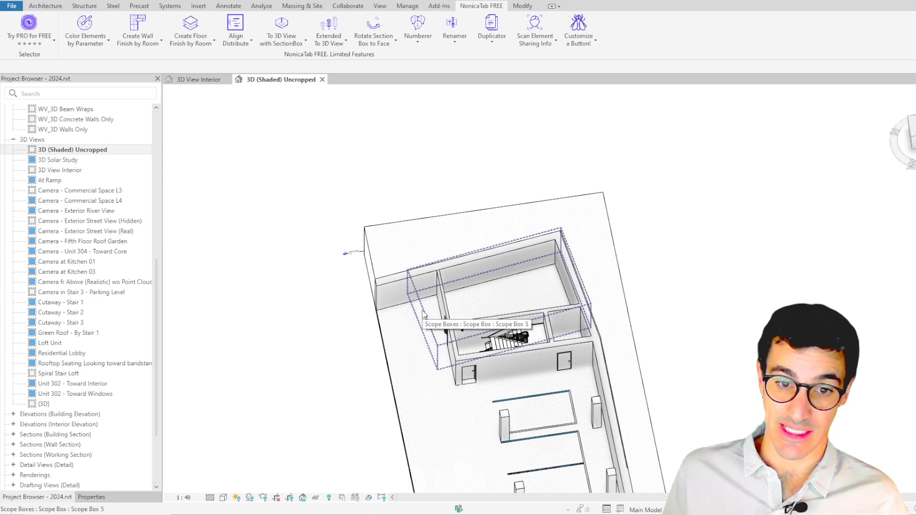
pyautogui.click(701, 305)
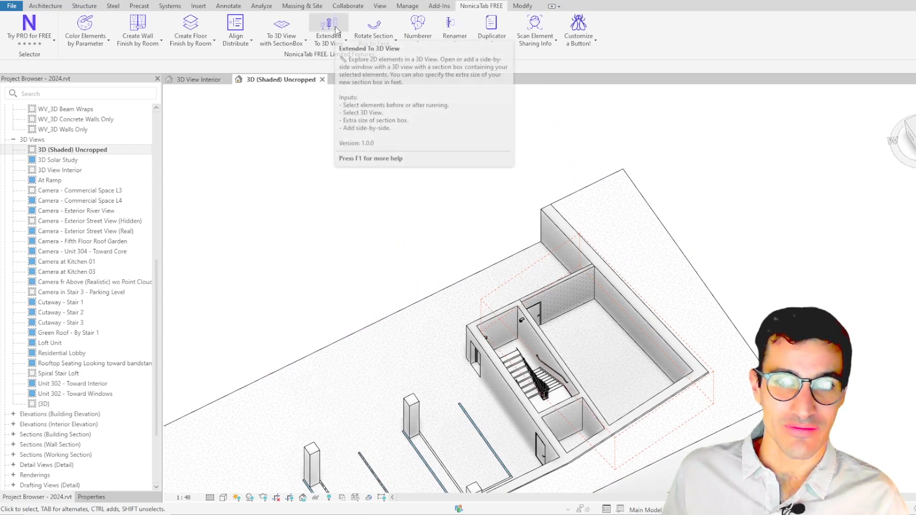
pyautogui.click(328, 26)
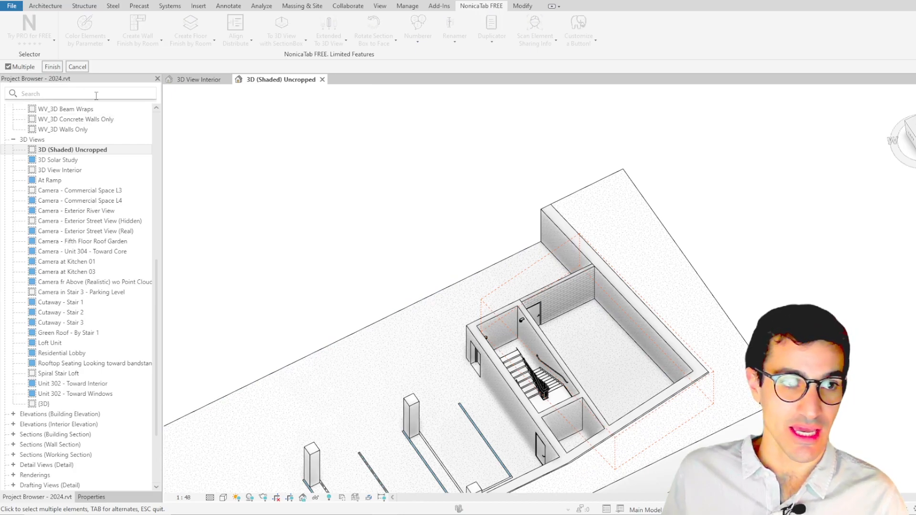
pyautogui.click(538, 275)
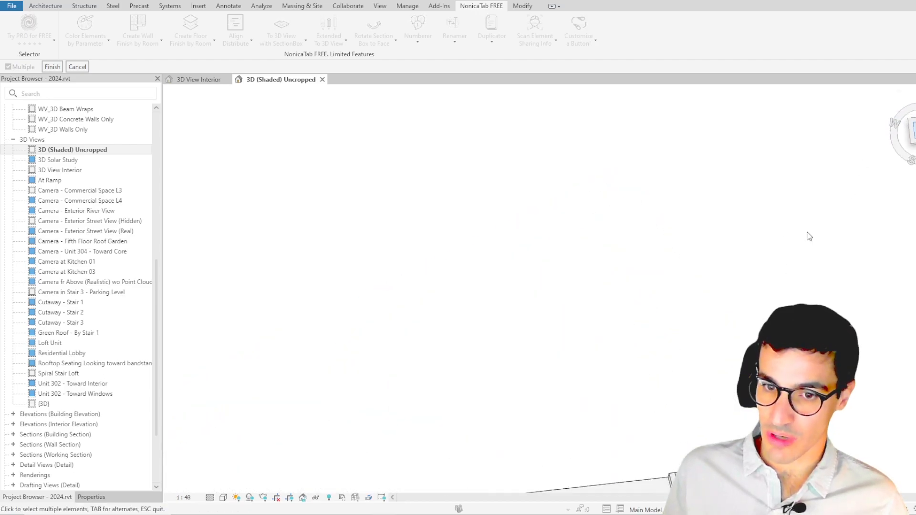
pyautogui.click(607, 183)
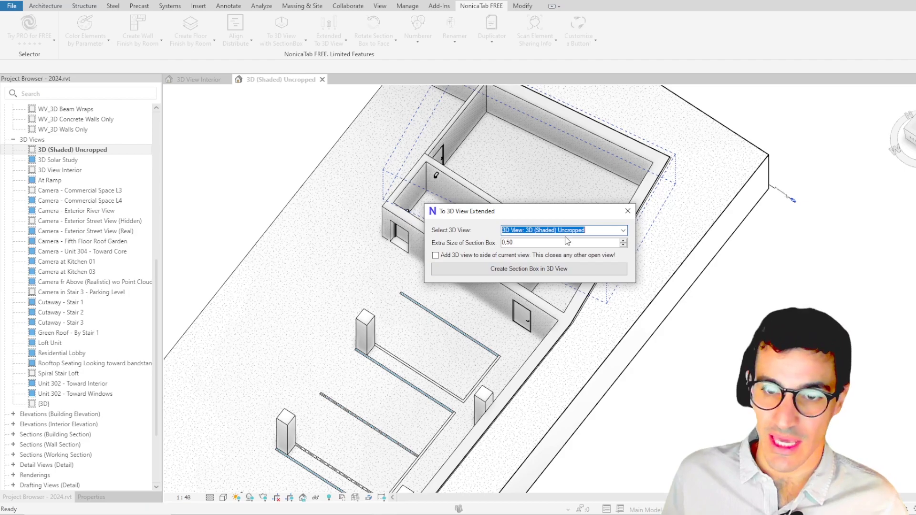
# Target 3D View Interior at 0.00 extra size and create the section box from the scope box
pyautogui.click(623, 230)
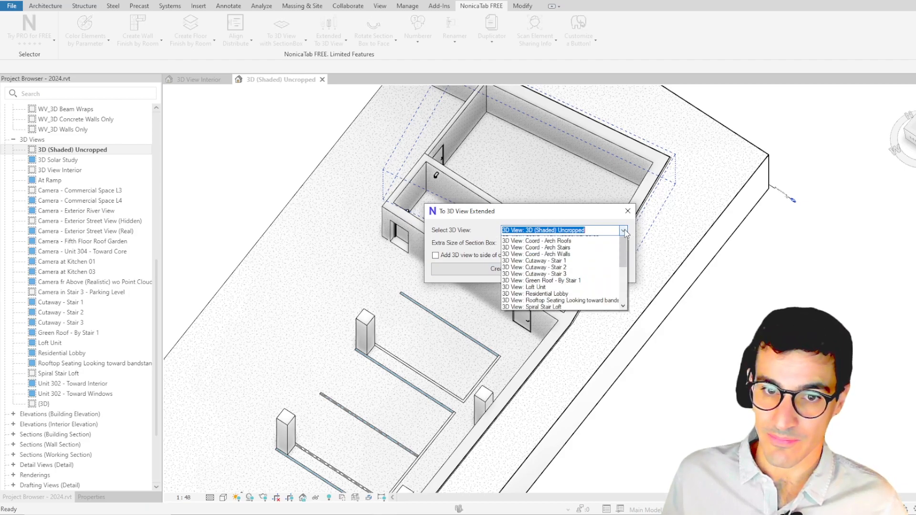
pyautogui.click(623, 230)
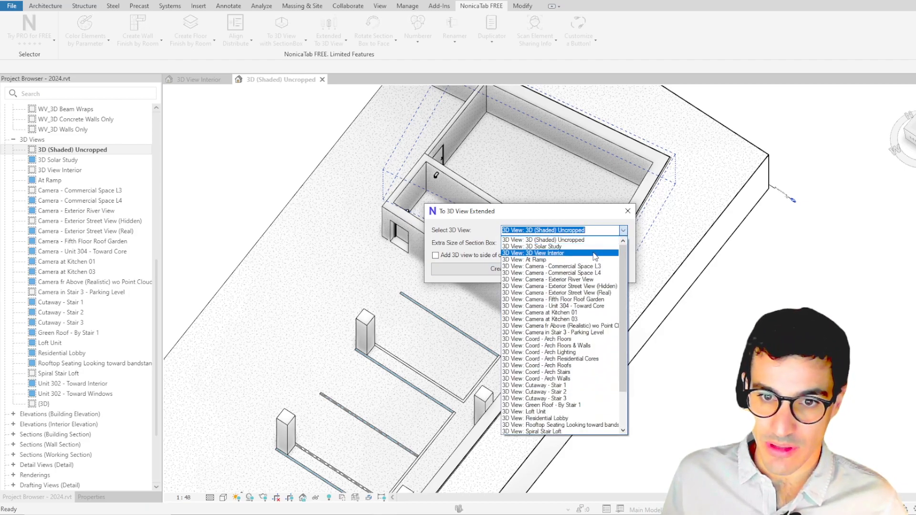
pyautogui.click(534, 253)
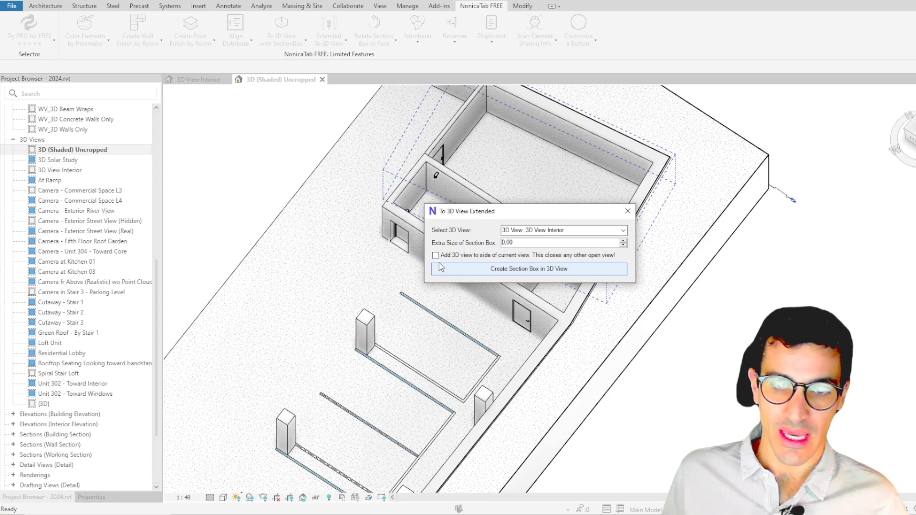
pyautogui.moveTo(567, 261)
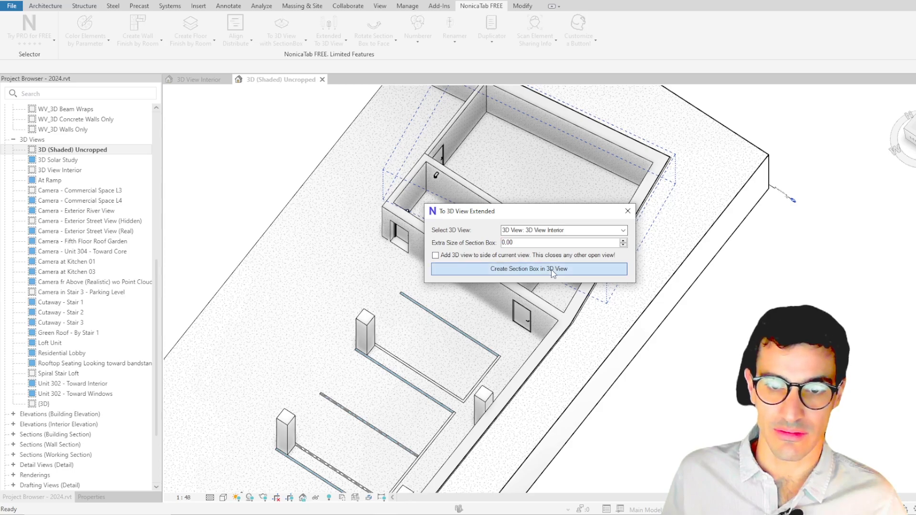
pyautogui.click(528, 269)
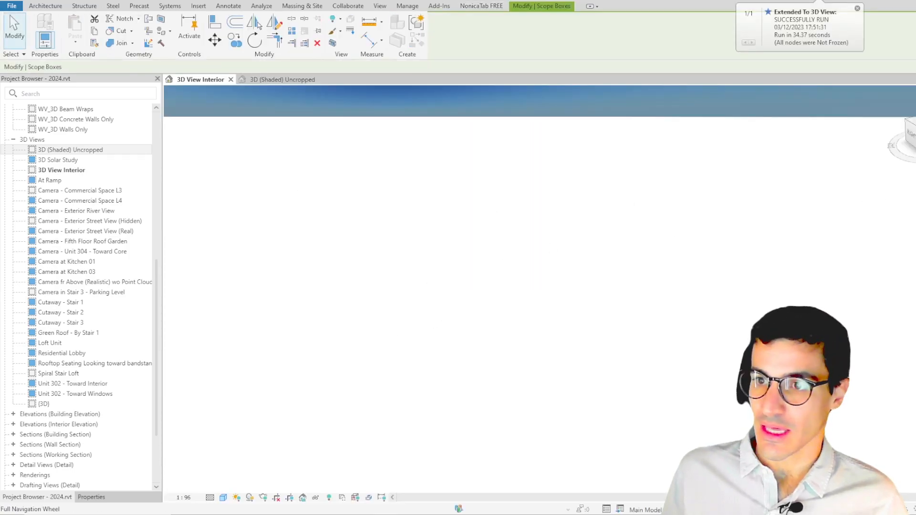